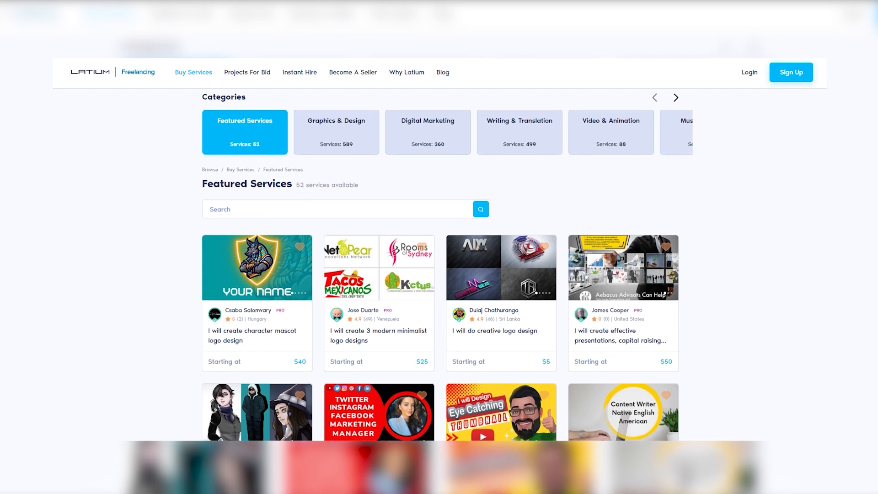
# Scroll down the page and open the Writing & Translation services category
pyautogui.scroll(-3)
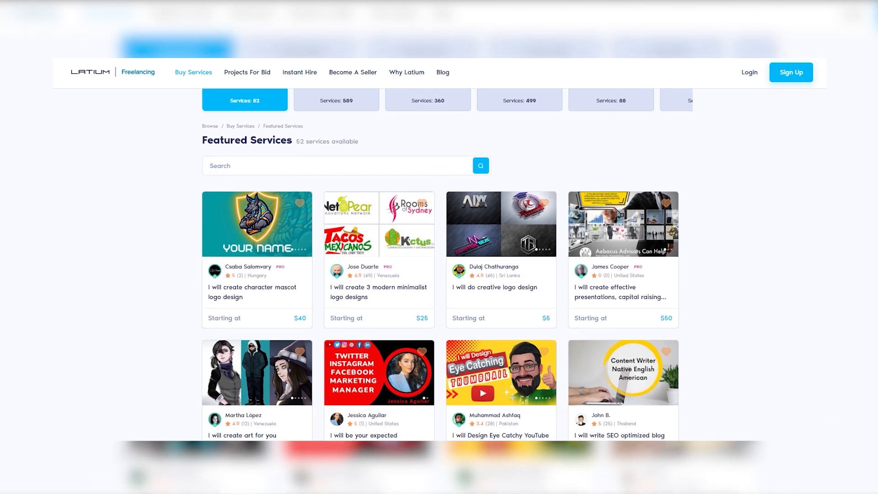
pyautogui.scroll(-3)
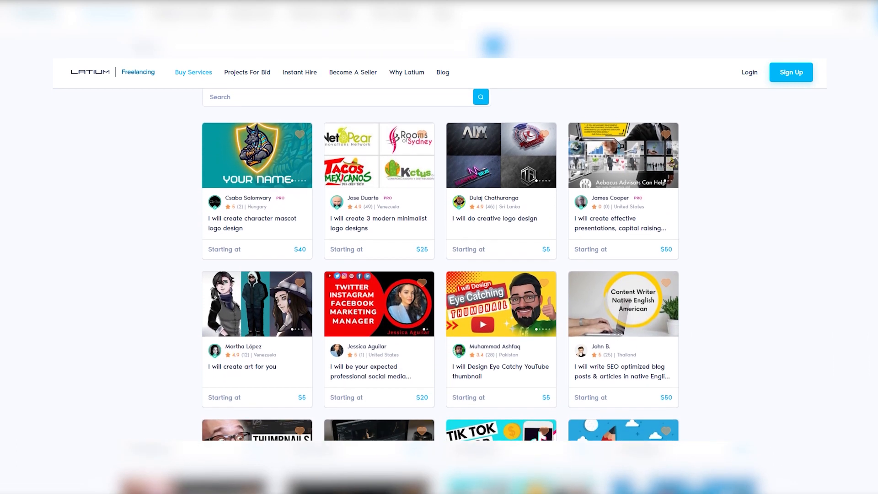
pyautogui.scroll(-3)
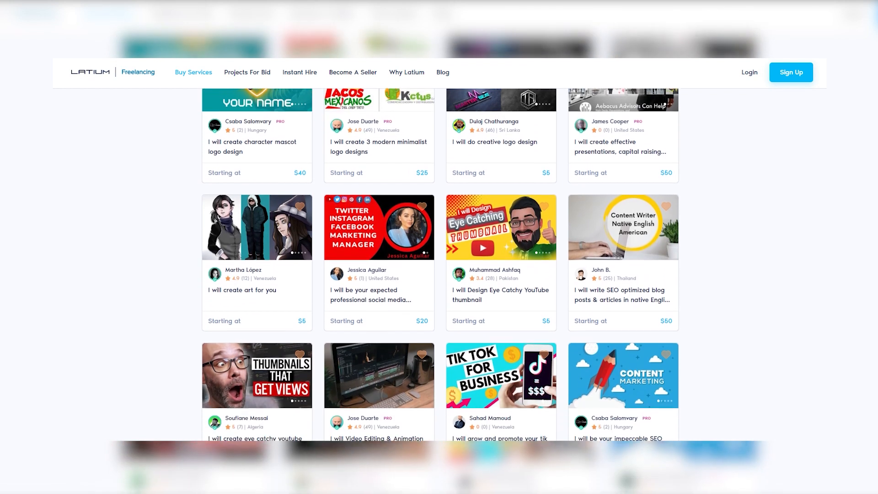
pyautogui.scroll(-3)
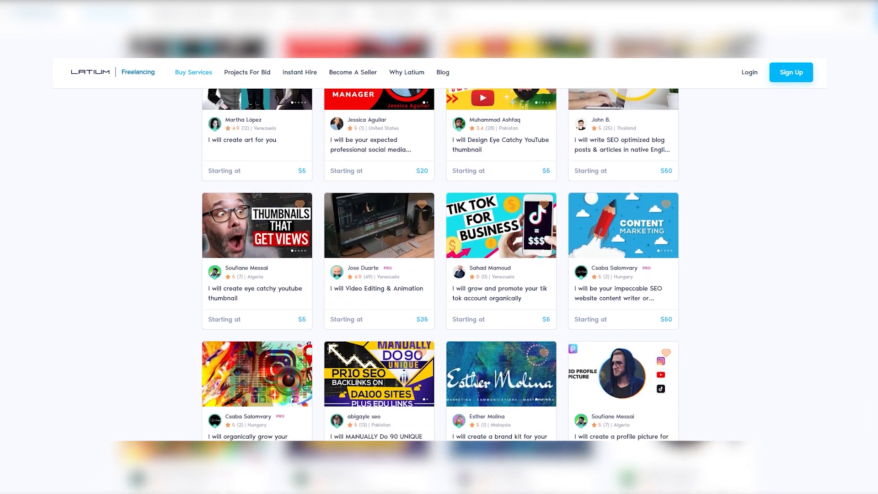
pyautogui.scroll(-3)
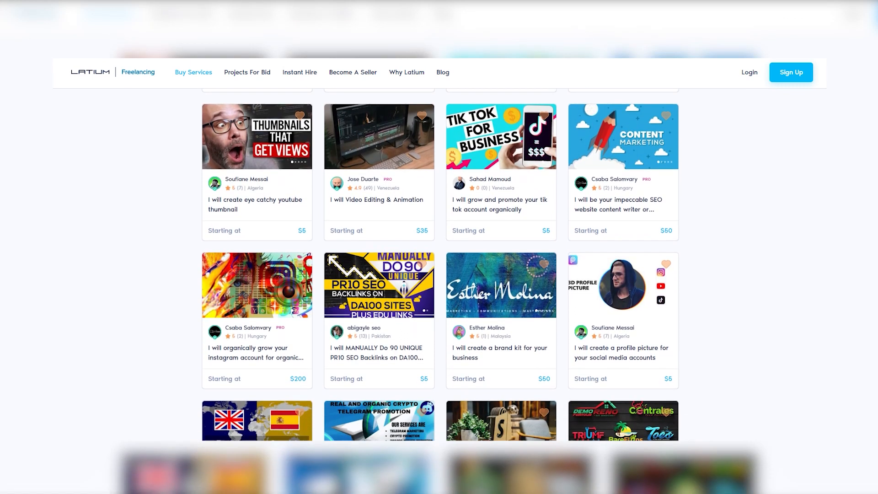
pyautogui.scroll(-3)
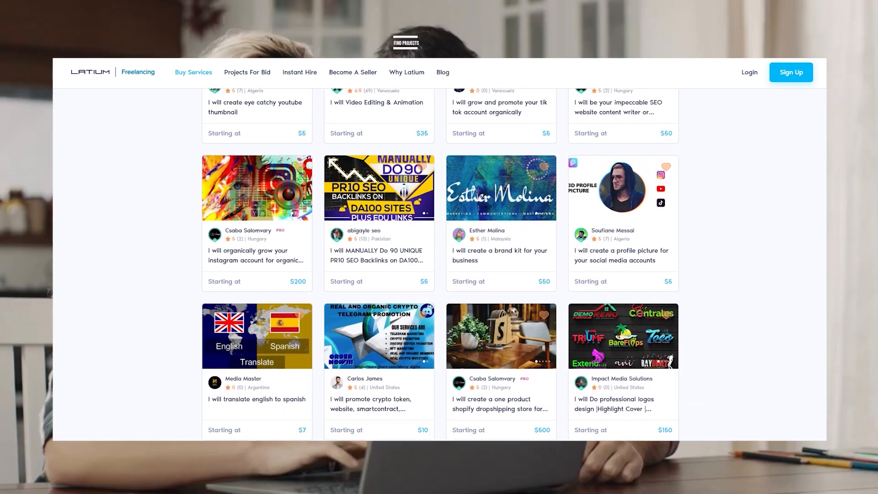
pyautogui.scroll(-3)
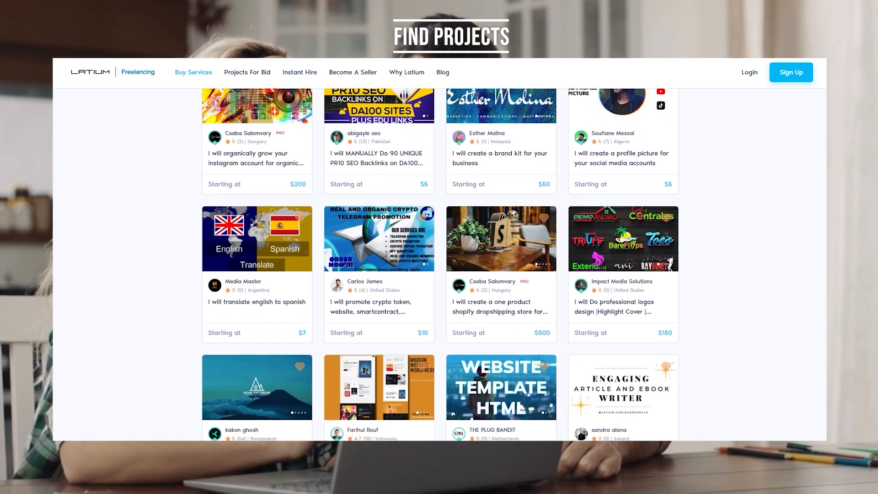
pyautogui.scroll(-3)
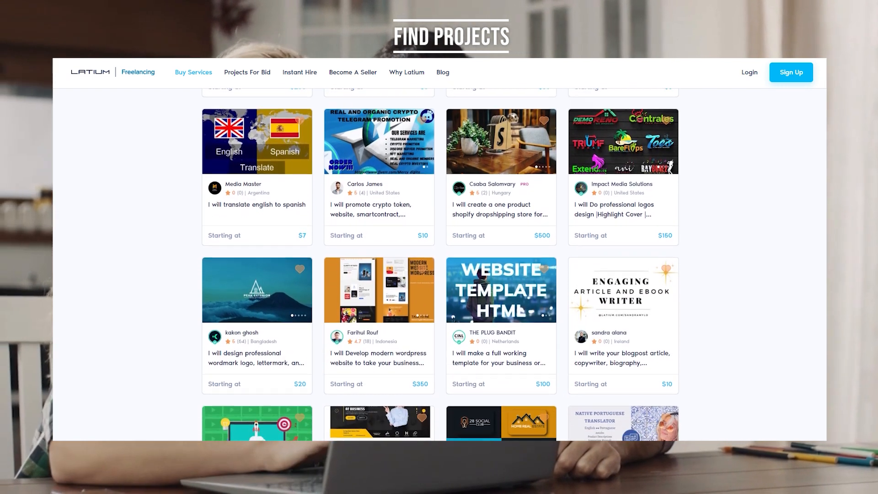
pyautogui.scroll(-3)
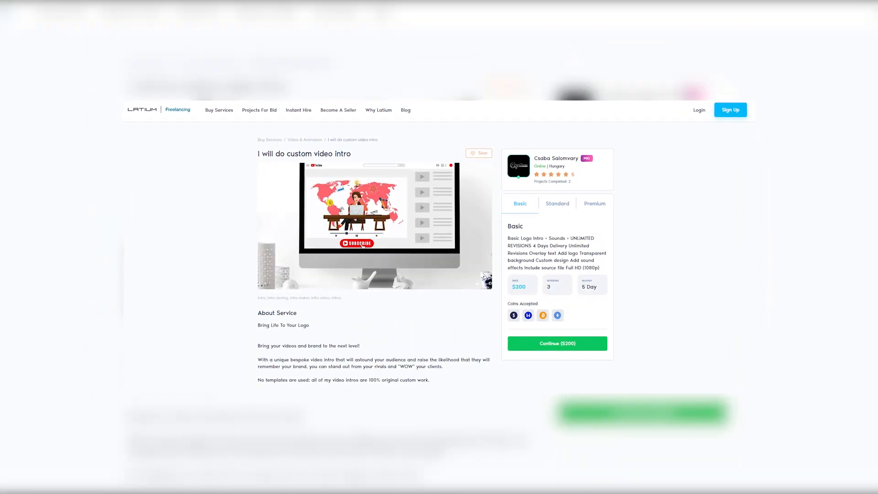
pyautogui.scroll(-3)
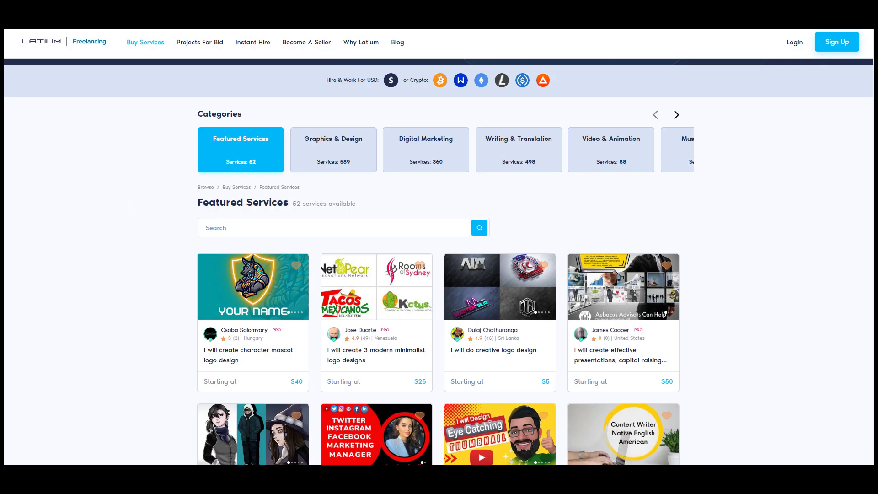
pyautogui.click(518, 150)
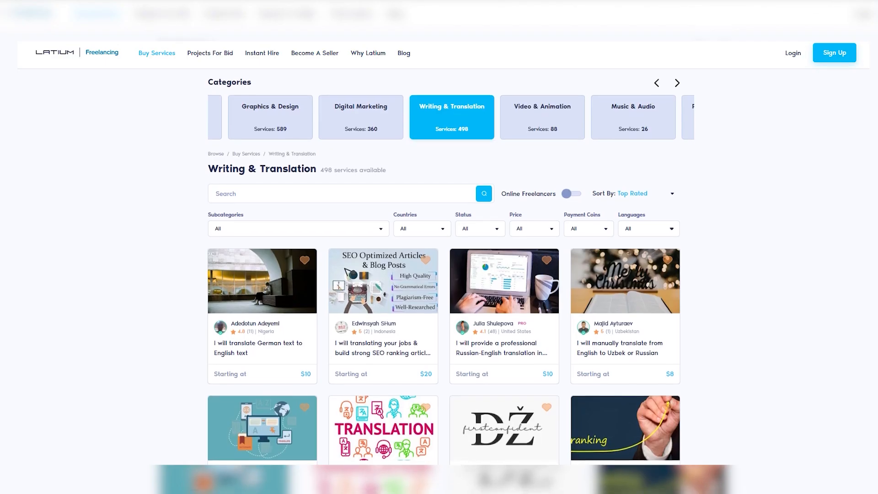
# Scroll through the listed Writing & Translation services
pyautogui.scroll(-3)
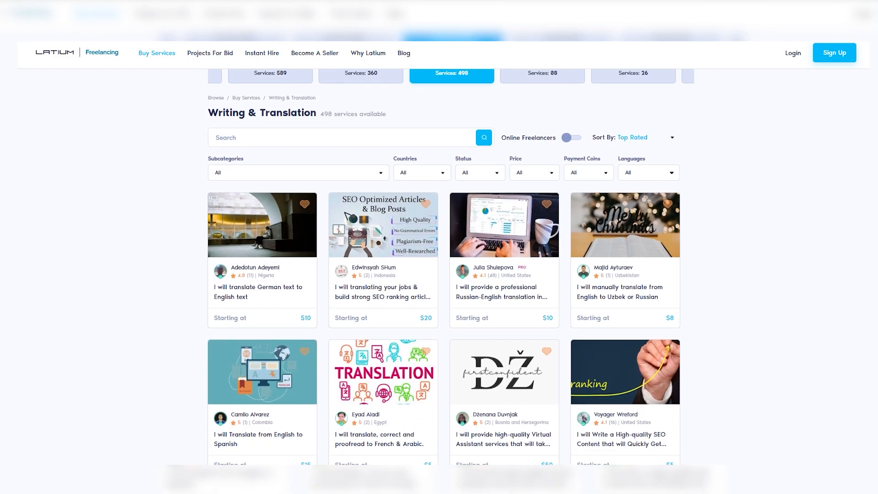
pyautogui.scroll(-3)
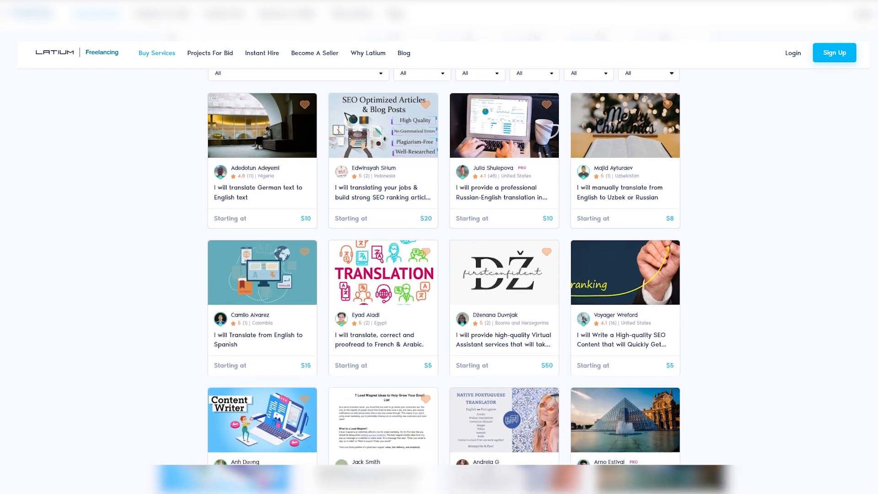
pyautogui.scroll(-3)
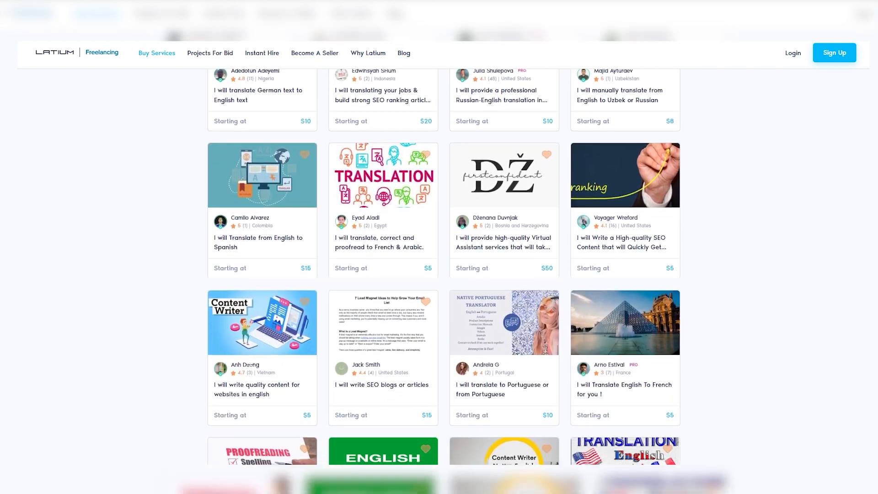
pyautogui.scroll(-3)
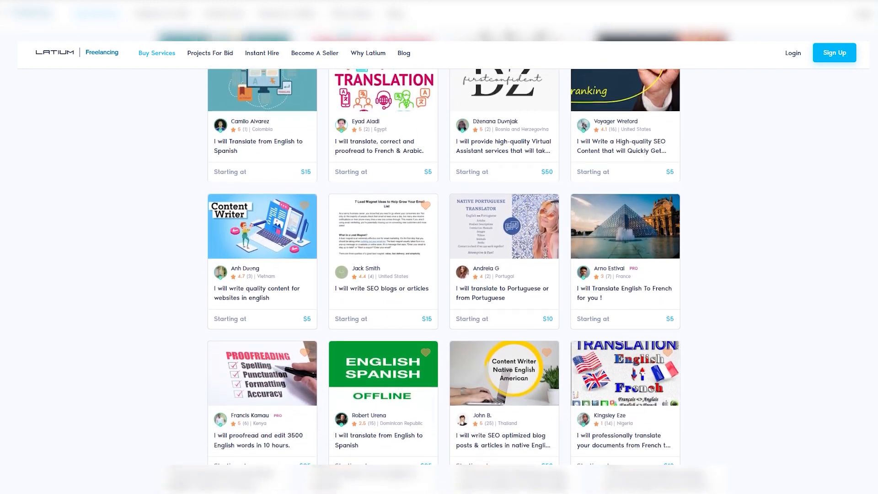
pyautogui.scroll(-3)
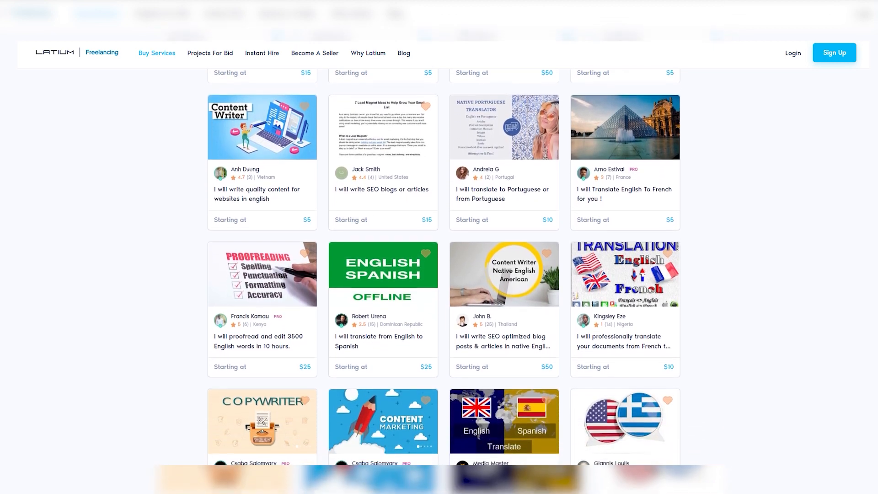
pyautogui.scroll(-3)
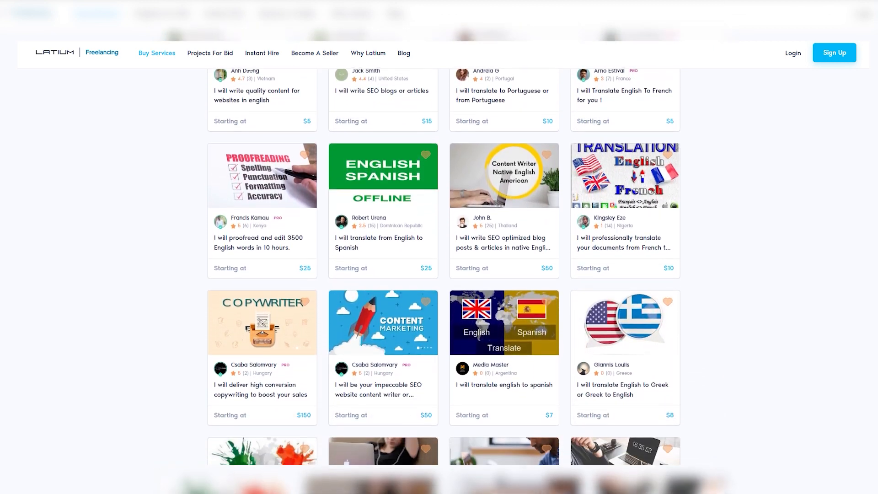
pyautogui.scroll(-3)
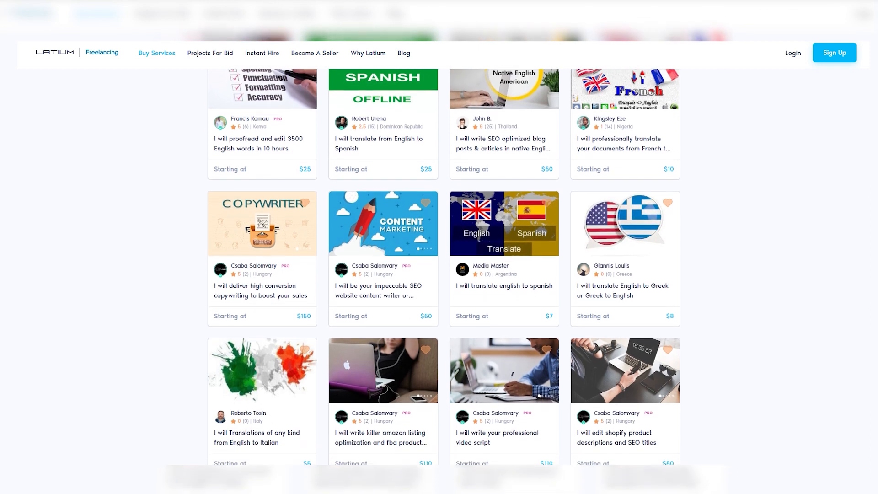
pyautogui.scroll(-3)
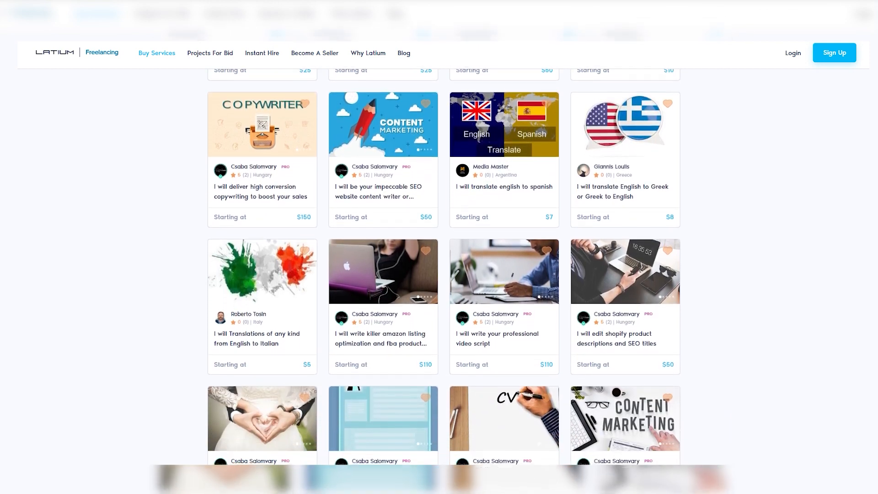
pyautogui.scroll(-3)
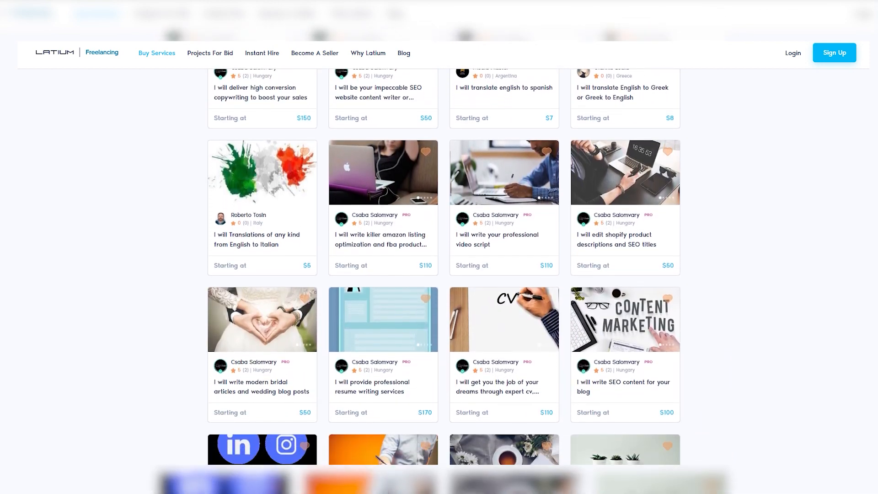
pyautogui.scroll(-3)
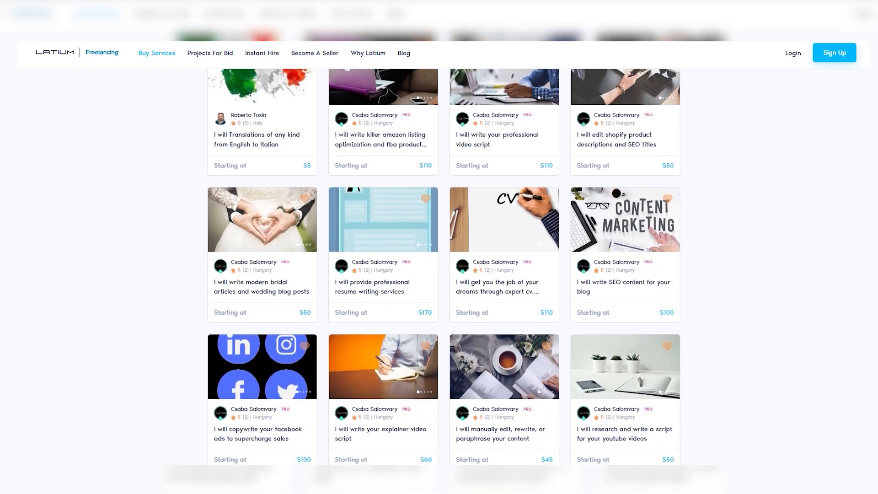
pyautogui.scroll(-3)
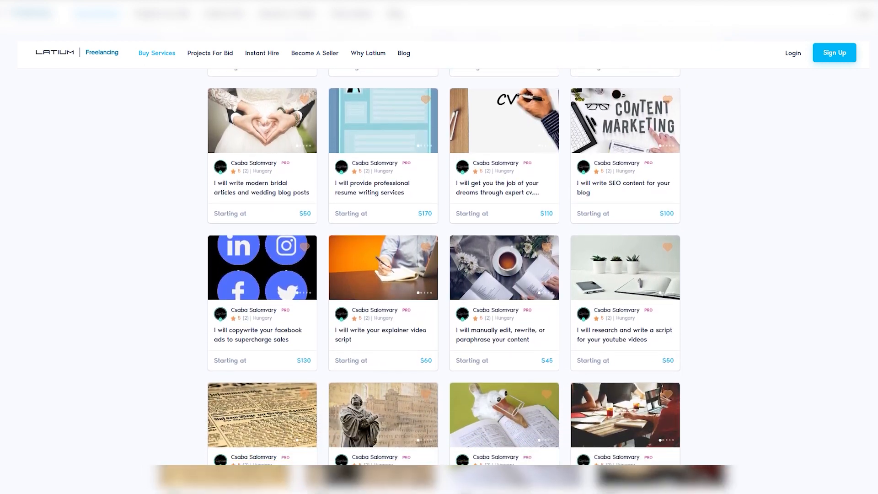
pyautogui.scroll(-3)
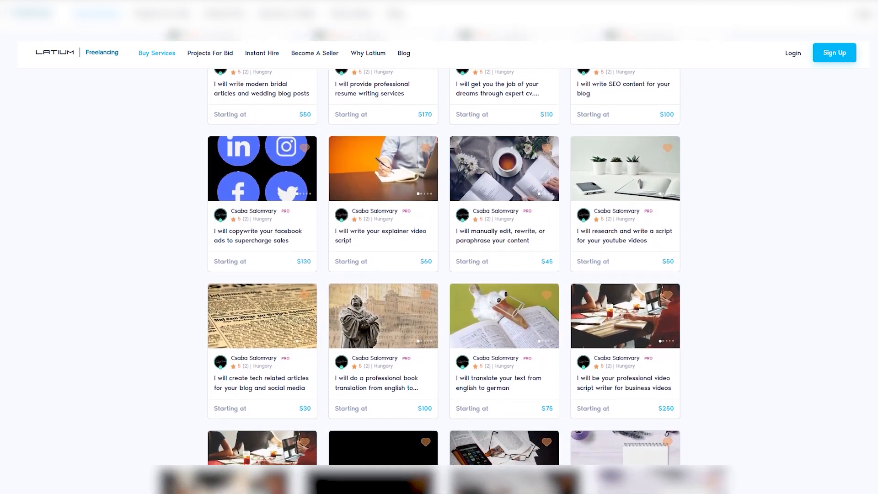
pyautogui.scroll(-3)
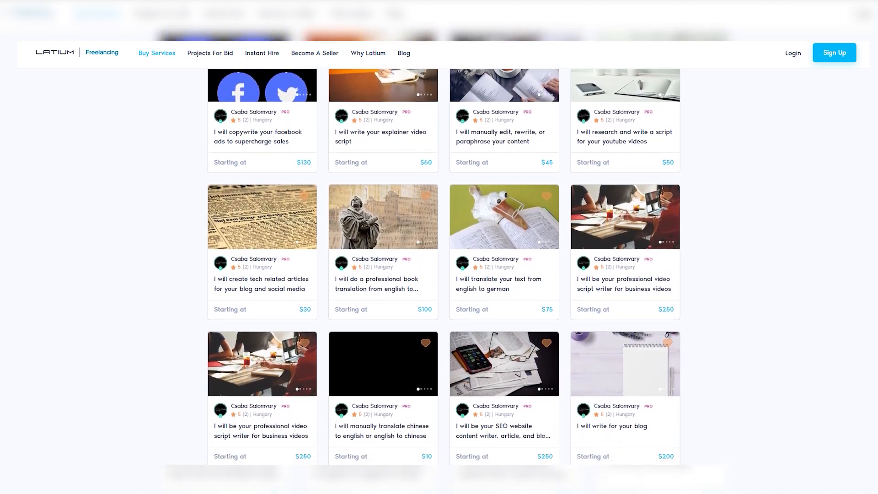
pyautogui.scroll(-3)
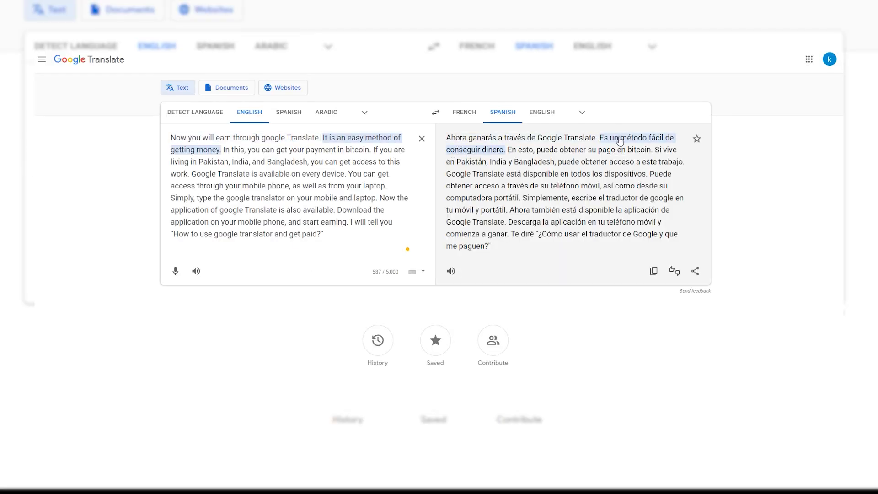
pyautogui.moveTo(617, 165)
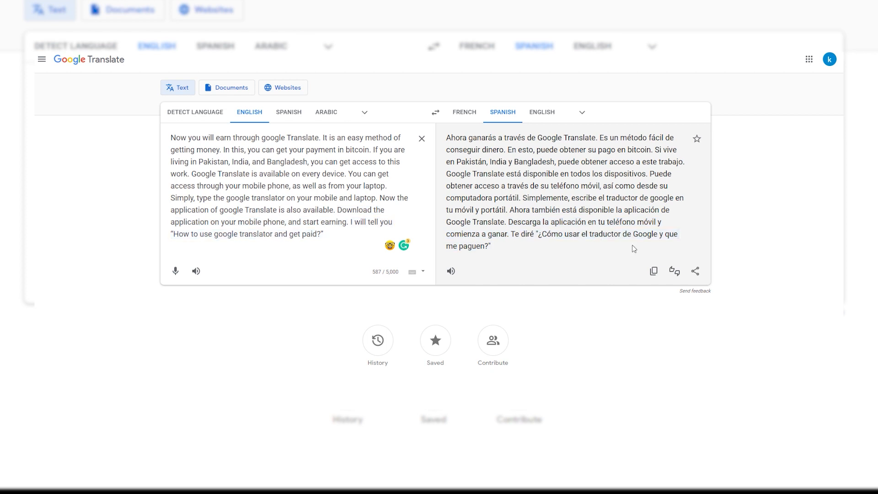
pyautogui.moveTo(748, 248)
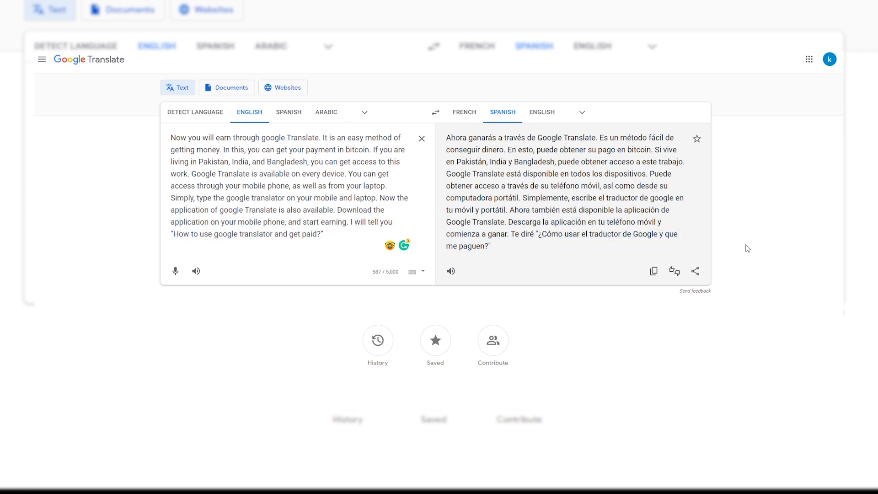
pyautogui.moveTo(500, 255)
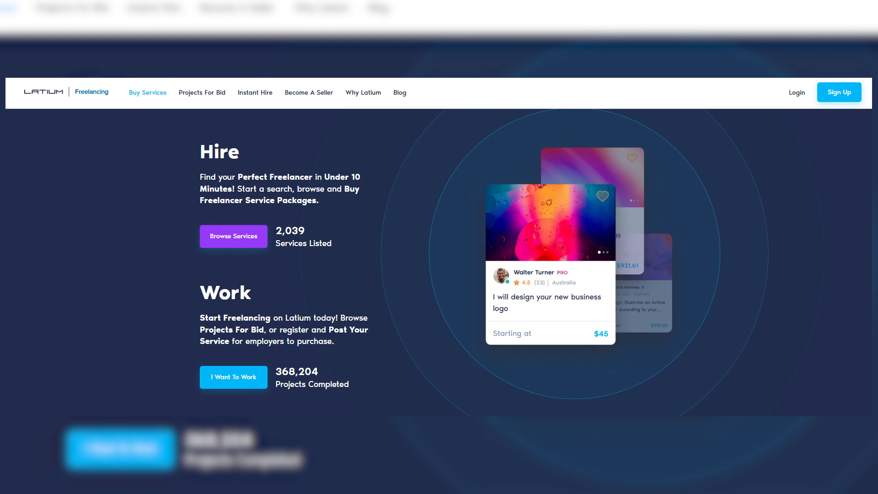
pyautogui.click(839, 92)
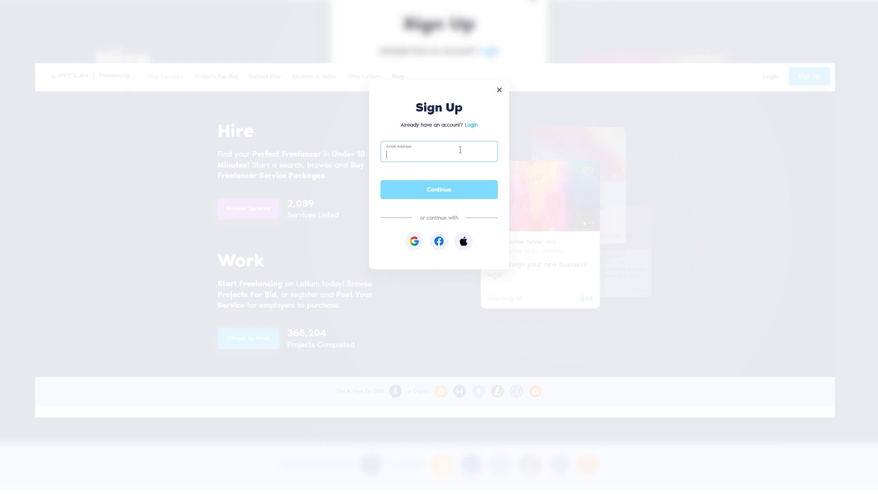
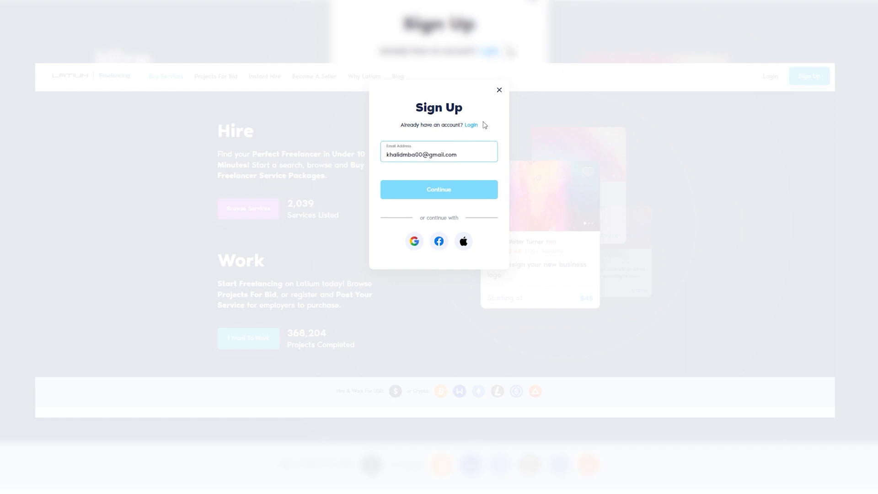
pyautogui.click(439, 189)
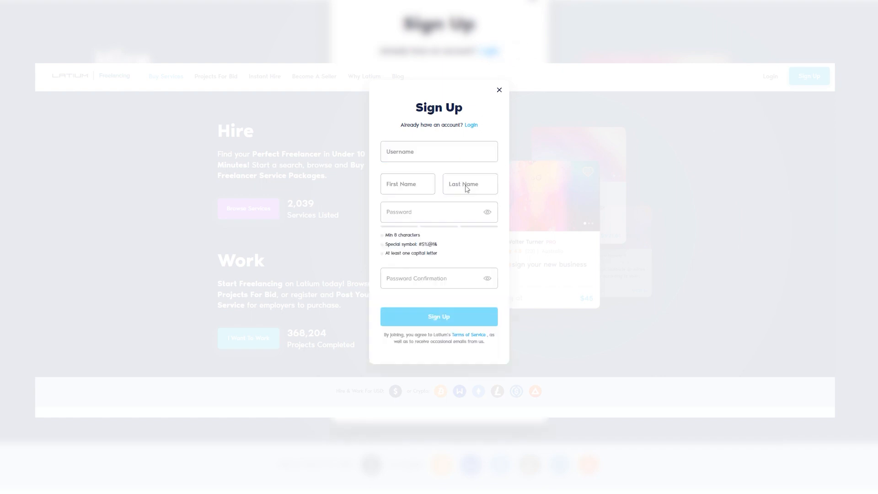
# Enter username 'test1235', first name 'khaled', and begin the last name with 'int'
pyautogui.write('test1235')
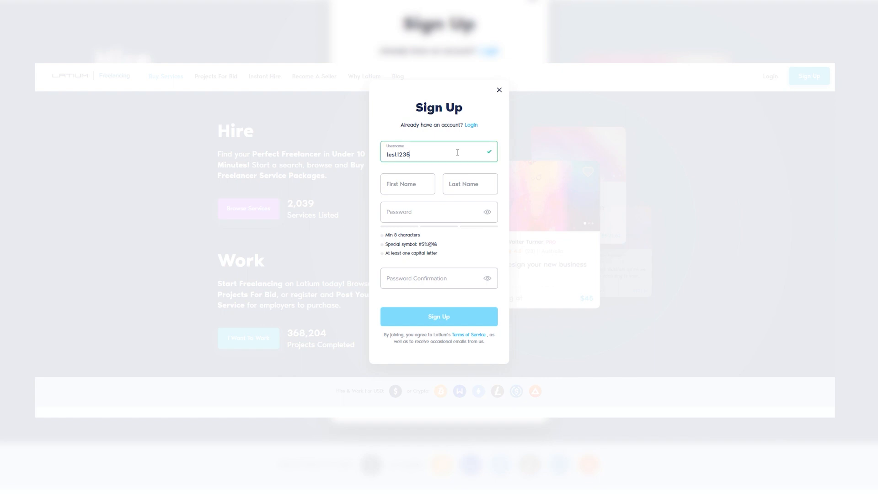
pyautogui.write('khaled')
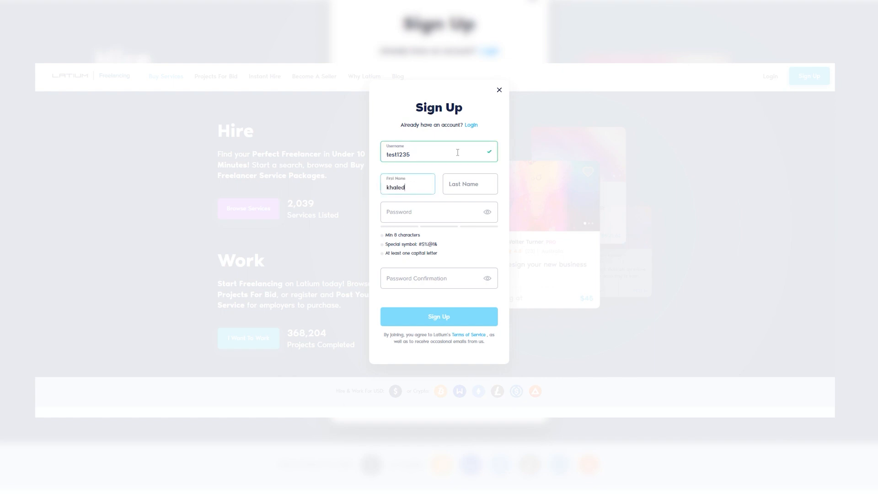
pyautogui.click(469, 183)
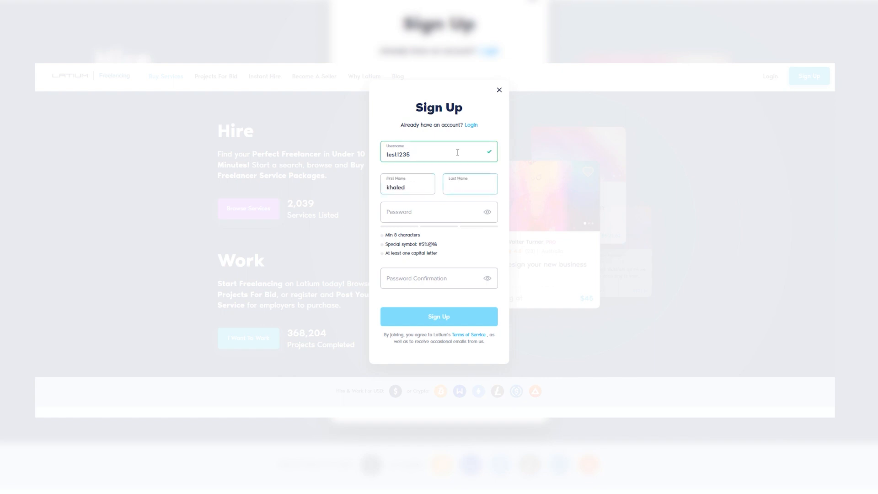
pyautogui.write('int')
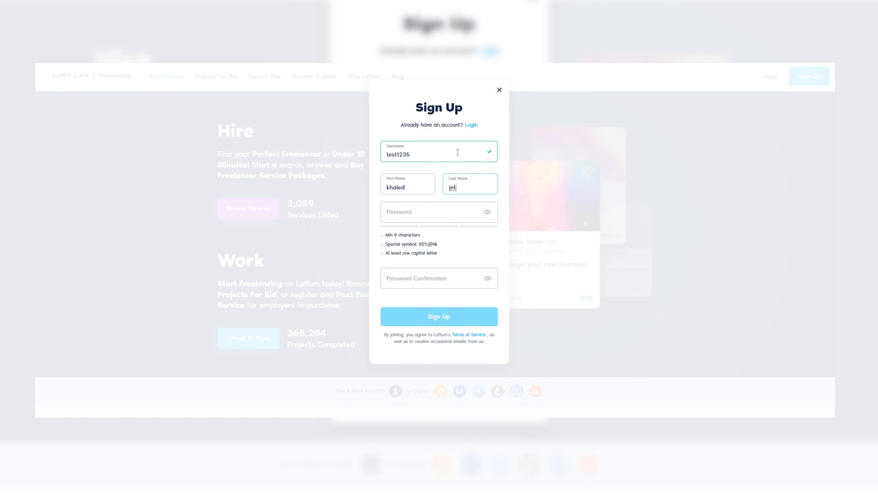